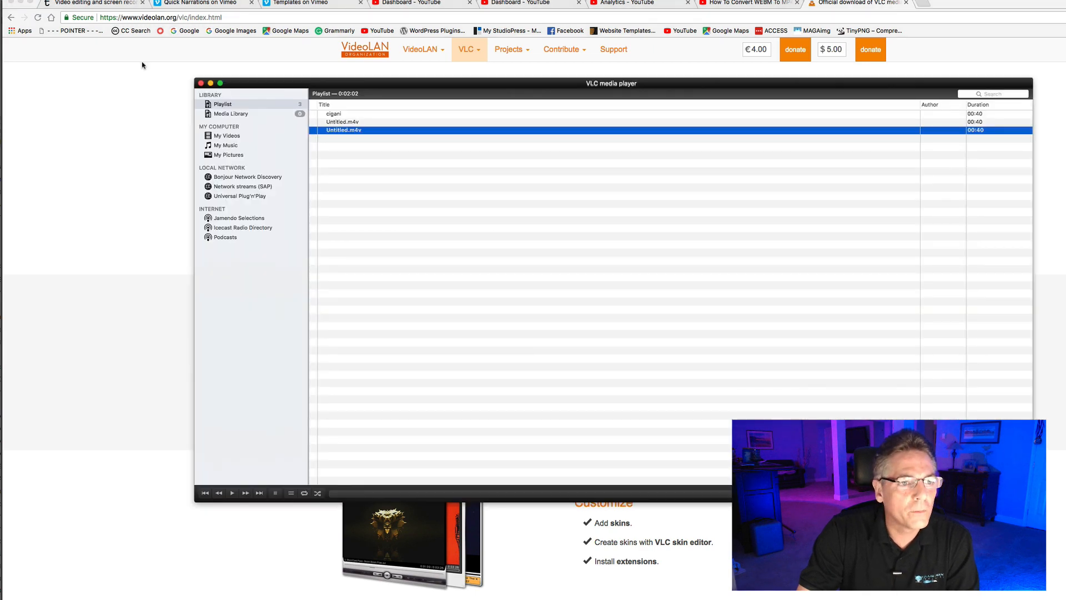
Step: Bring up the VLC application menu from the menu bar
{"action": "left_click", "coordinate": [67, 11]}
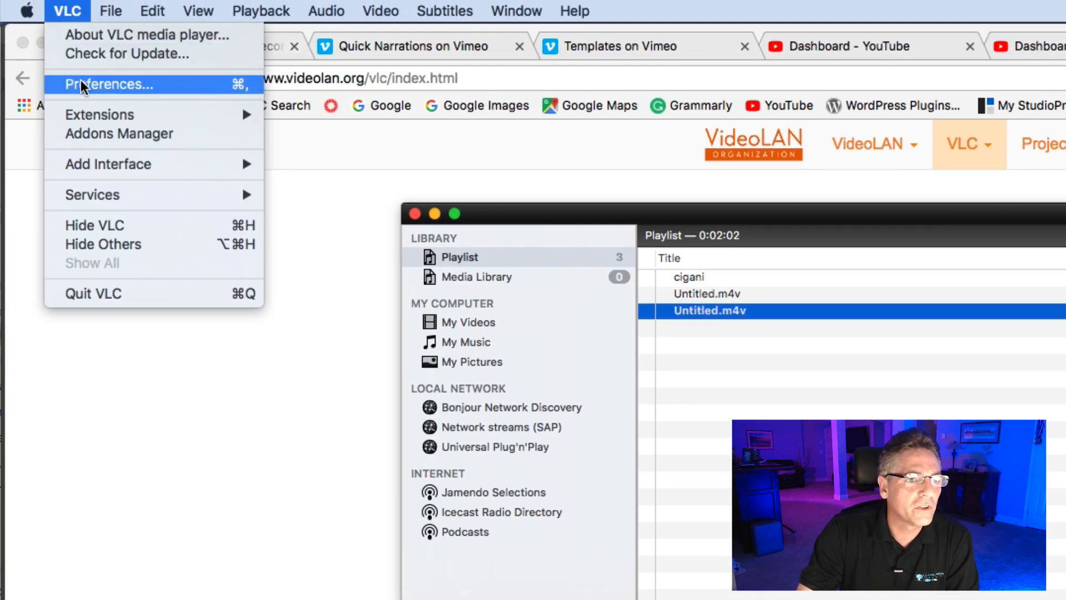
{"action": "mouse_move", "coordinate": [126, 53]}
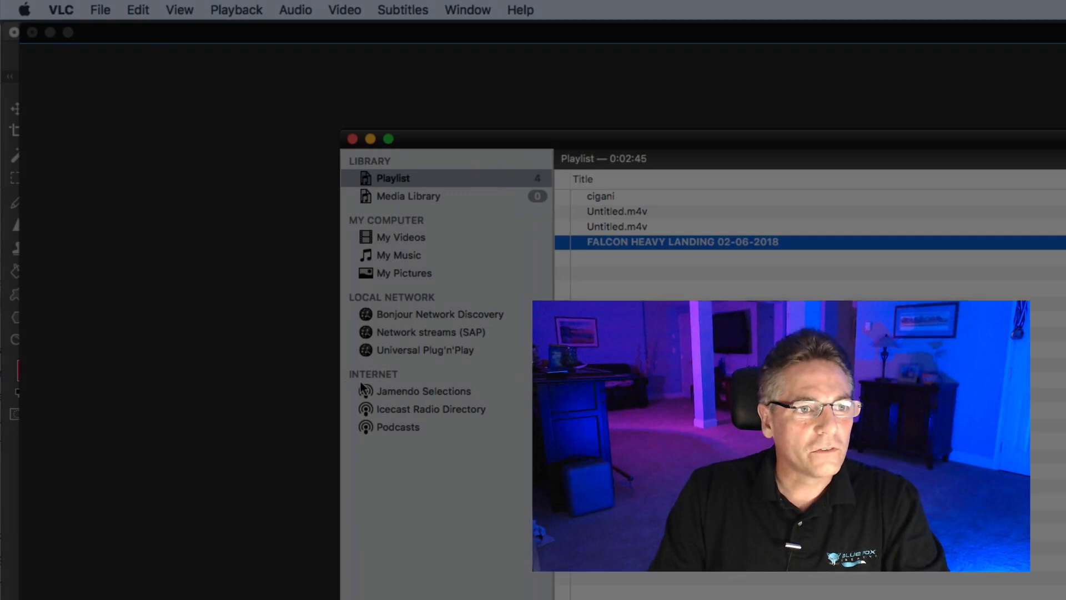
Step: Start Convert / Stream and choose double-sonic-booms.webm as the source media
{"action": "left_click", "coordinate": [100, 10]}
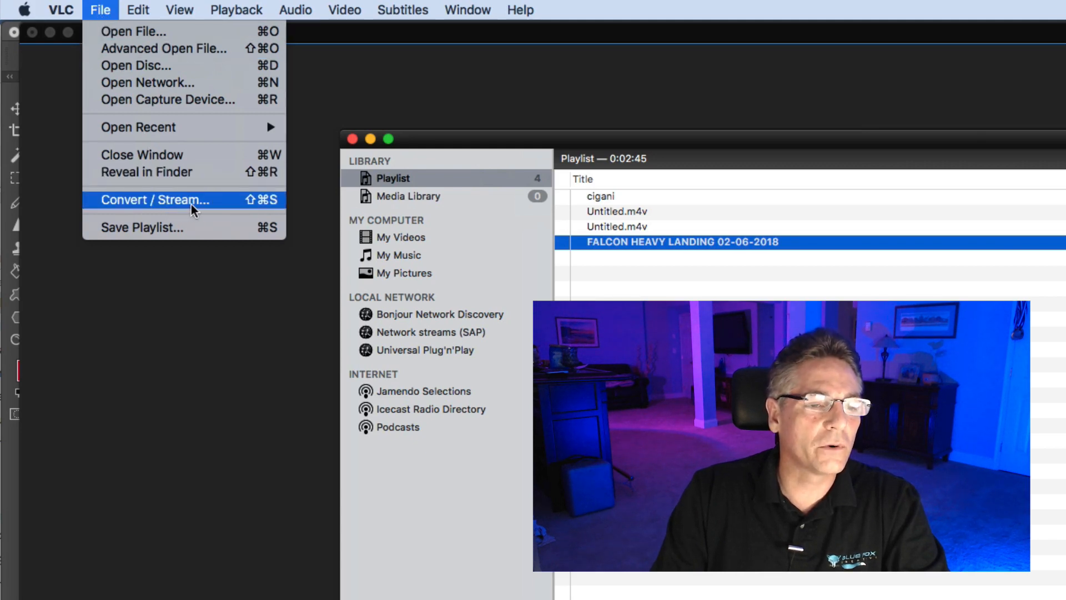
{"action": "left_click", "coordinate": [155, 198]}
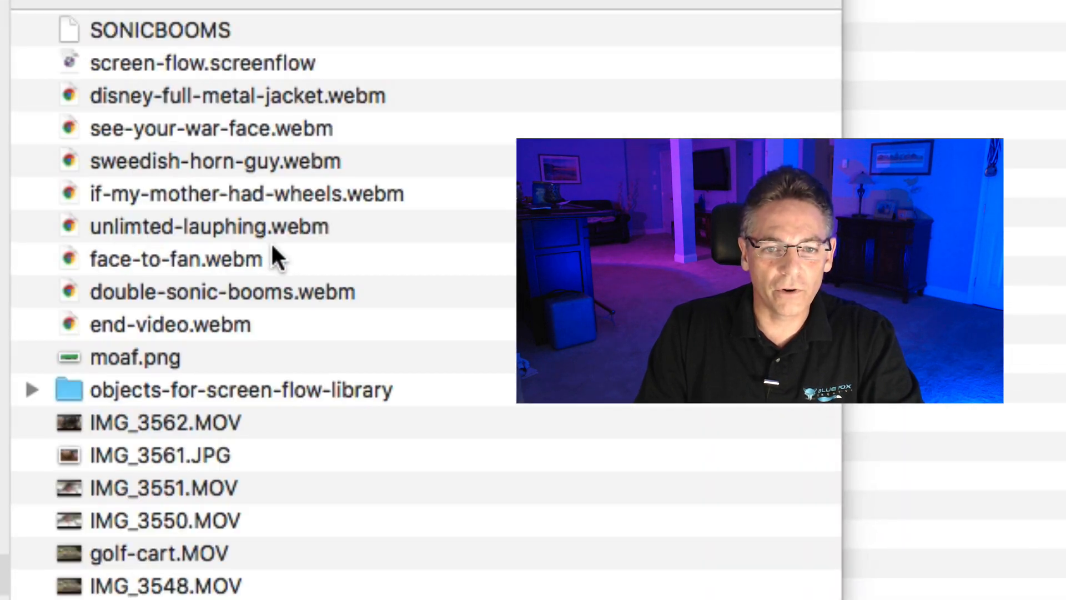
{"action": "left_click", "coordinate": [222, 292]}
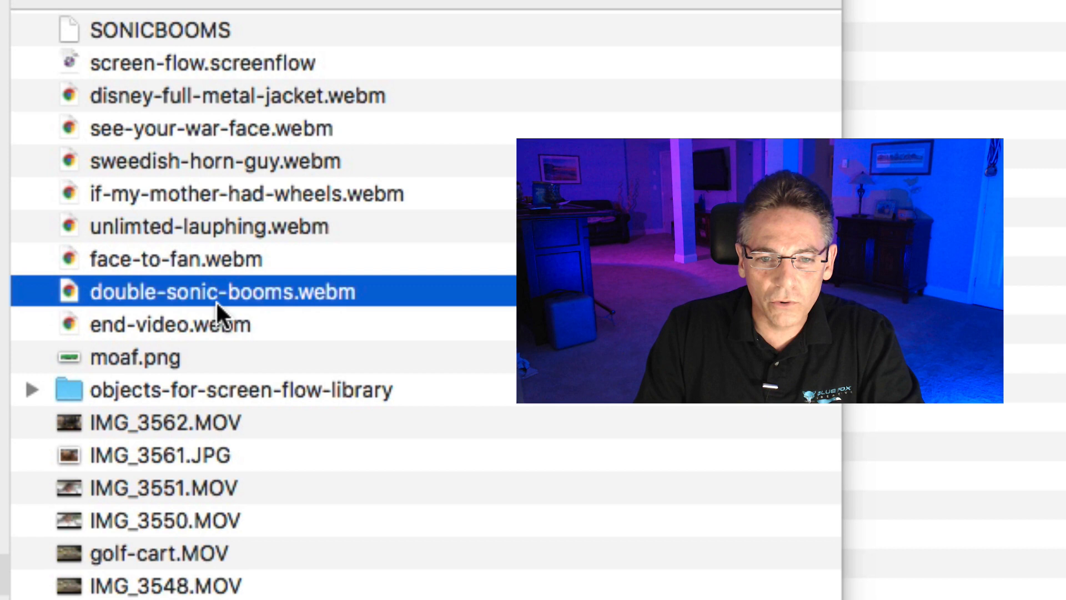
{"action": "mouse_move", "coordinate": [549, 504]}
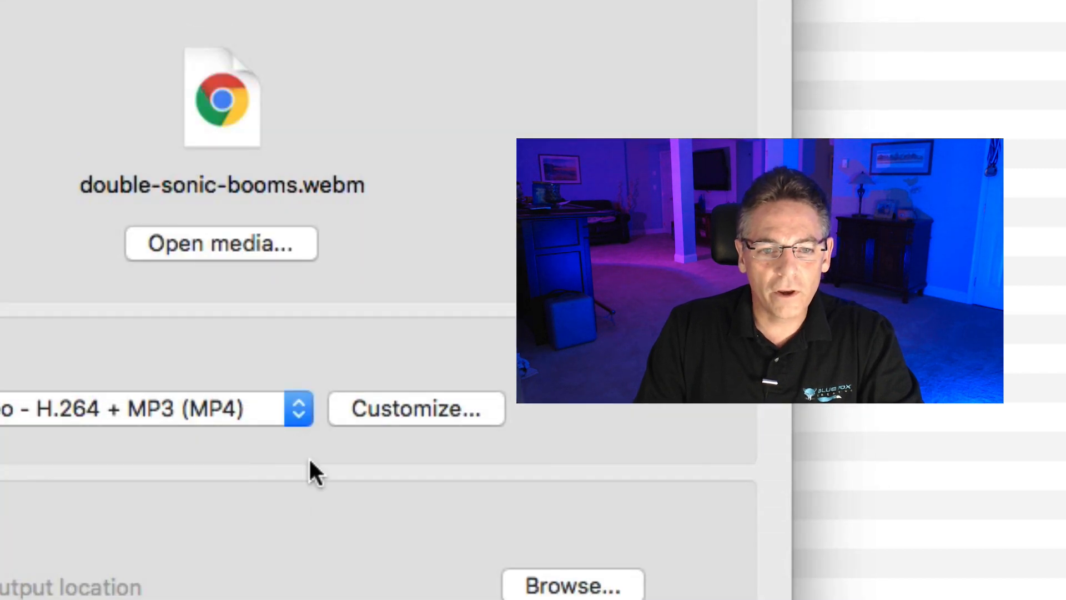
Step: Select the Video - H.264 + MP3 (MP4) profile and confirm H.264 as its video codec
{"action": "left_click", "coordinate": [298, 409]}
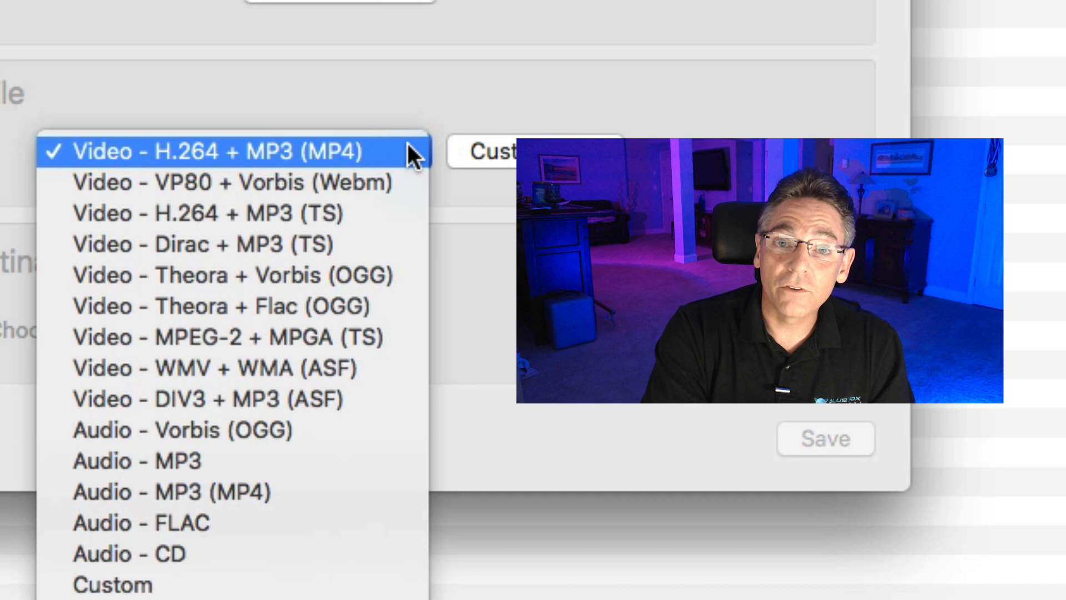
{"action": "mouse_move", "coordinate": [496, 126]}
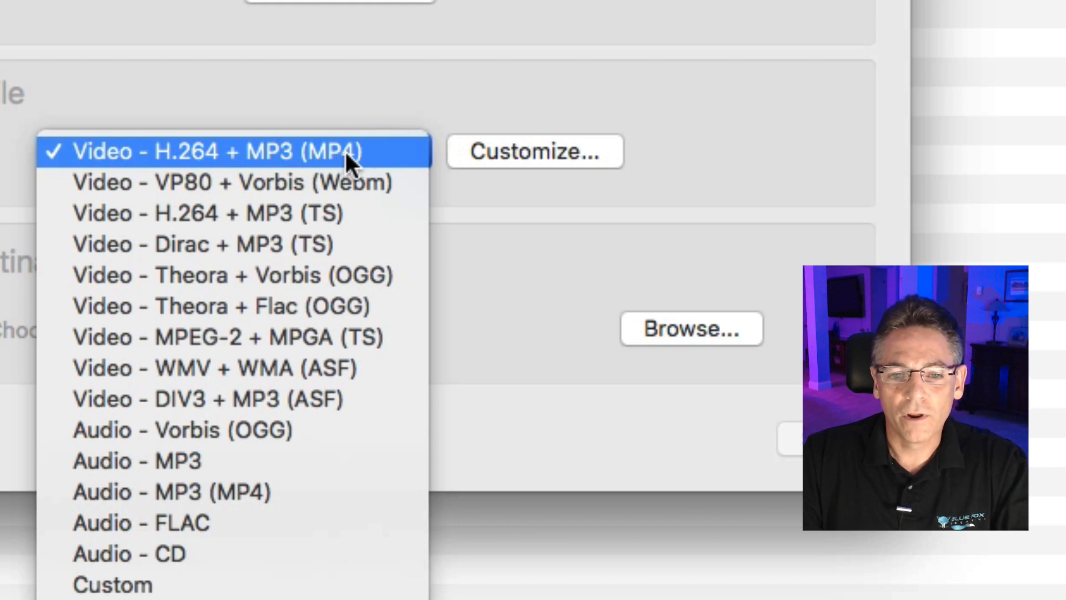
{"action": "left_click", "coordinate": [204, 151]}
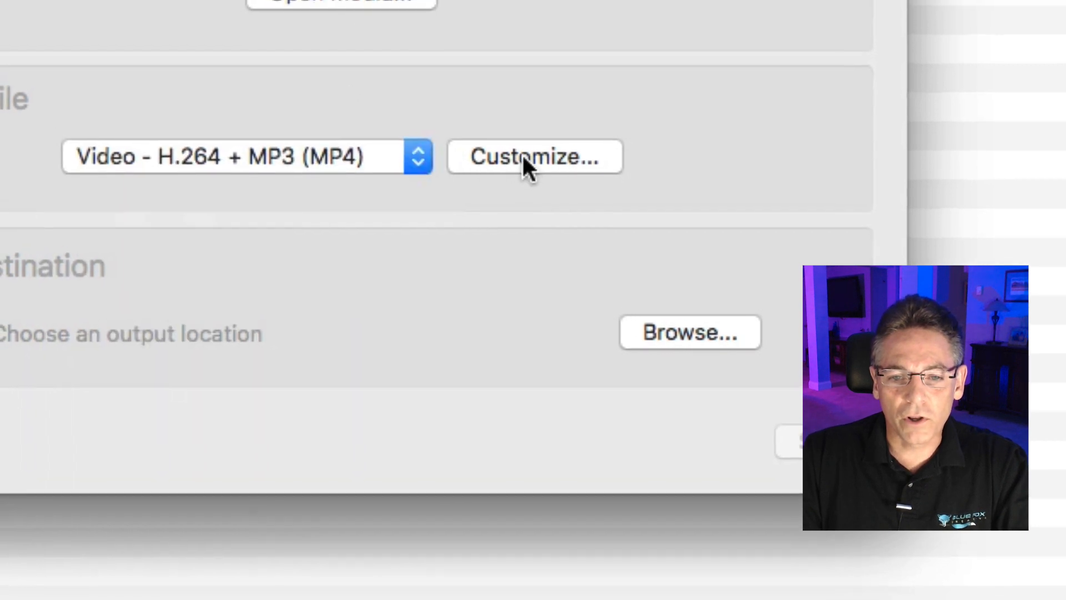
{"action": "left_click", "coordinate": [534, 157]}
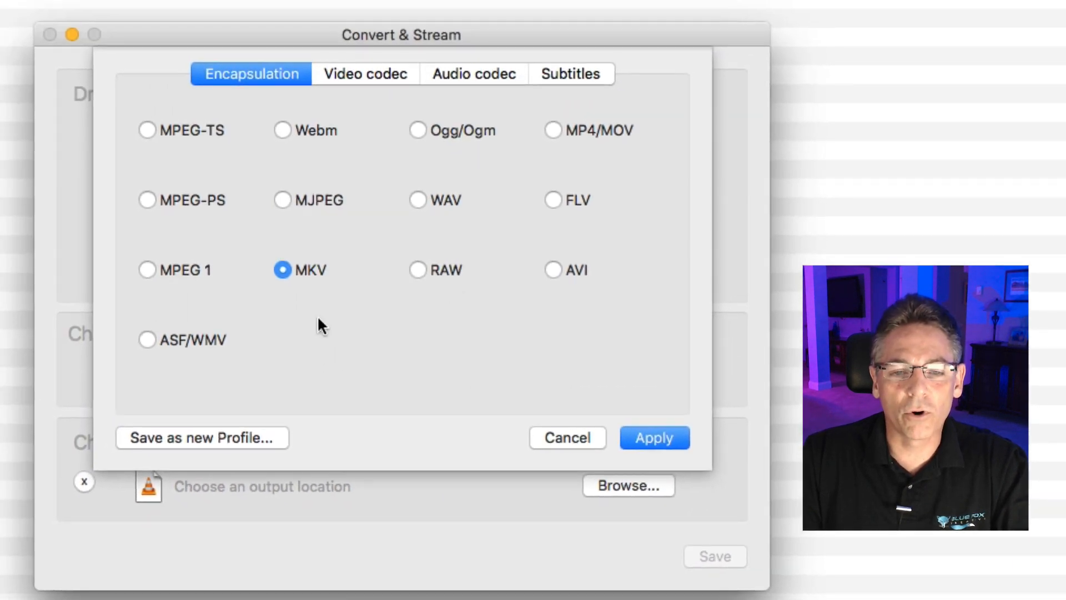
{"action": "left_click", "coordinate": [365, 73]}
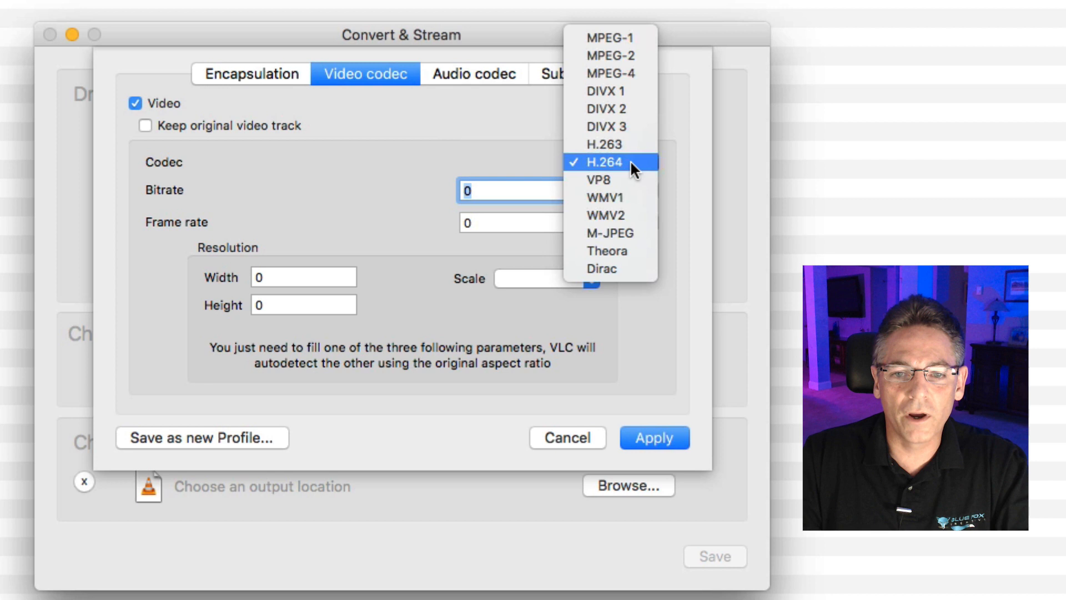
{"action": "left_click", "coordinate": [474, 74]}
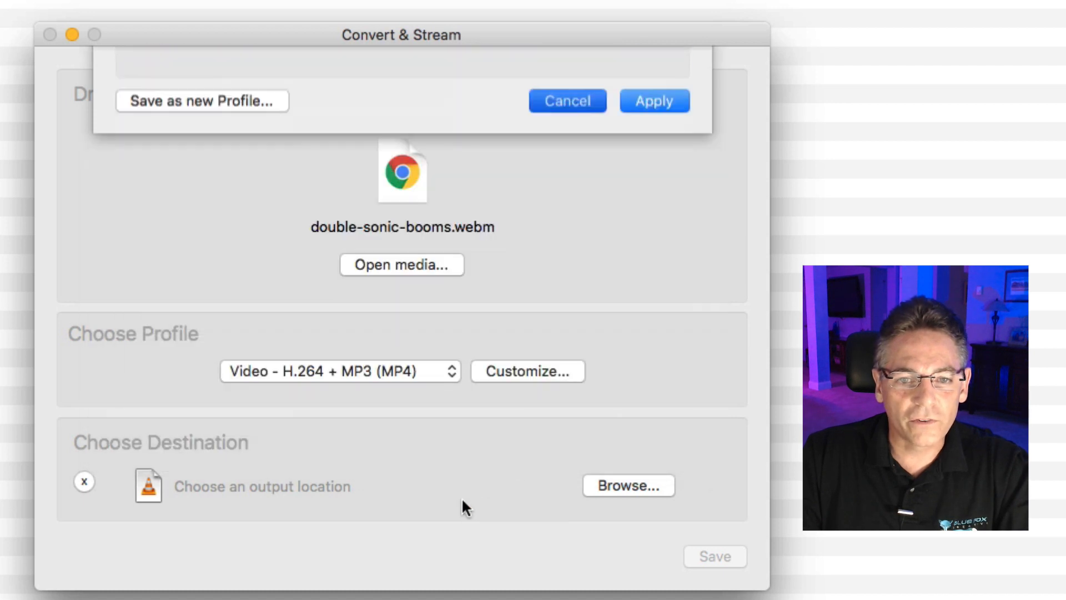
{"action": "left_click", "coordinate": [340, 371]}
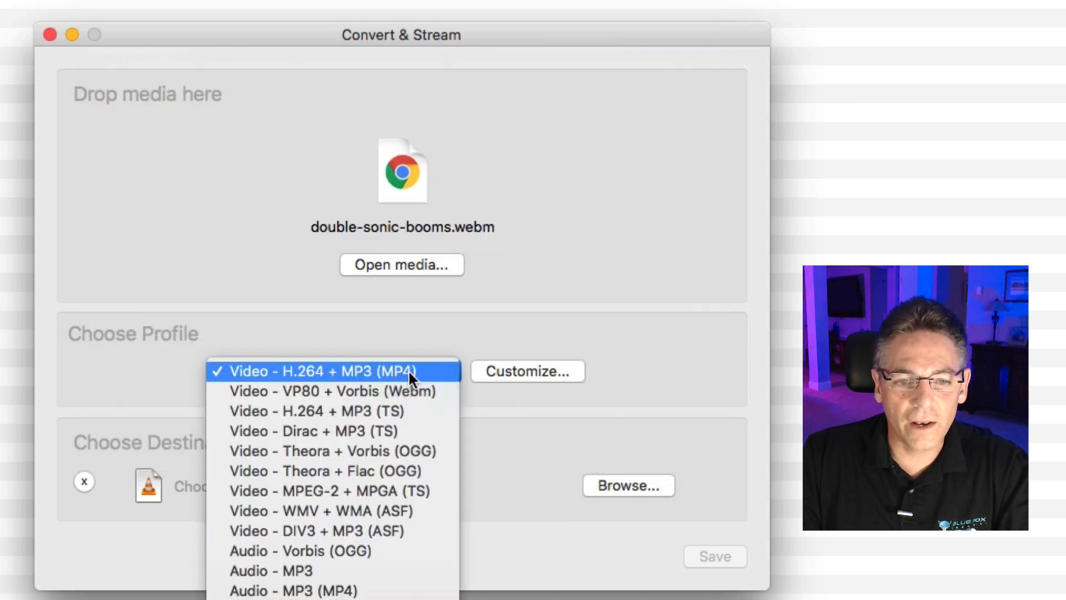
{"action": "left_click", "coordinate": [324, 371]}
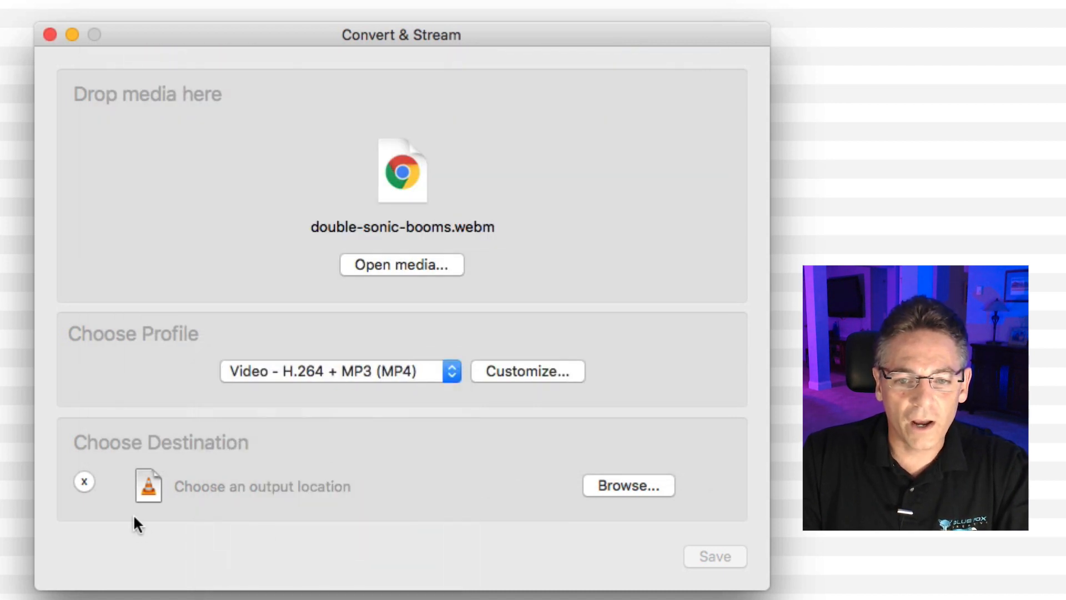
Step: Save the output as booster-video in Downloads and start the conversion
{"action": "left_click", "coordinate": [627, 485]}
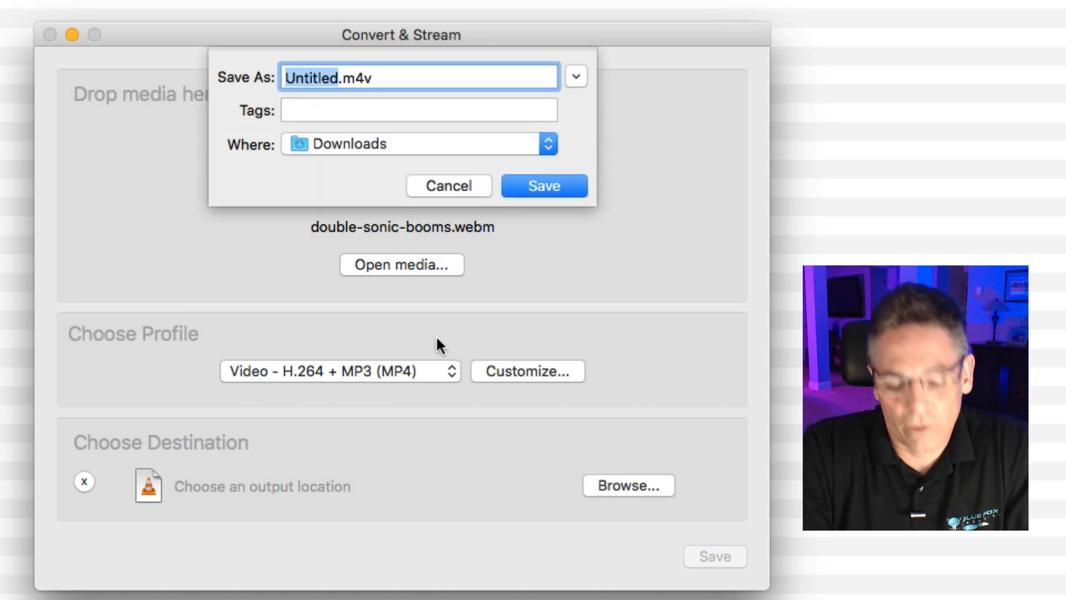
{"action": "type", "text": "booster-v"}
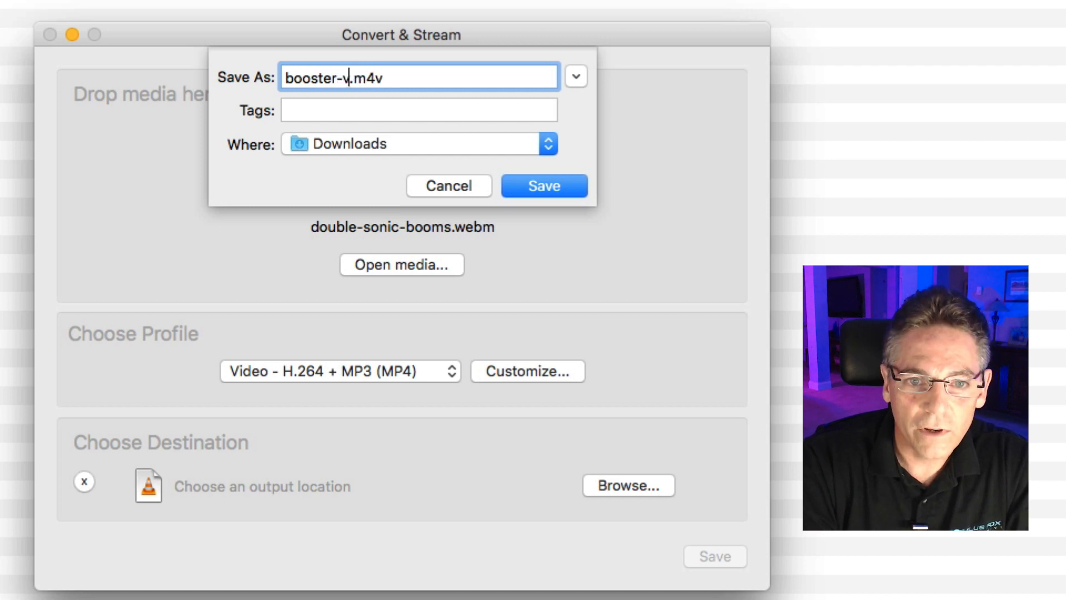
{"action": "type", "text": "ideo"}
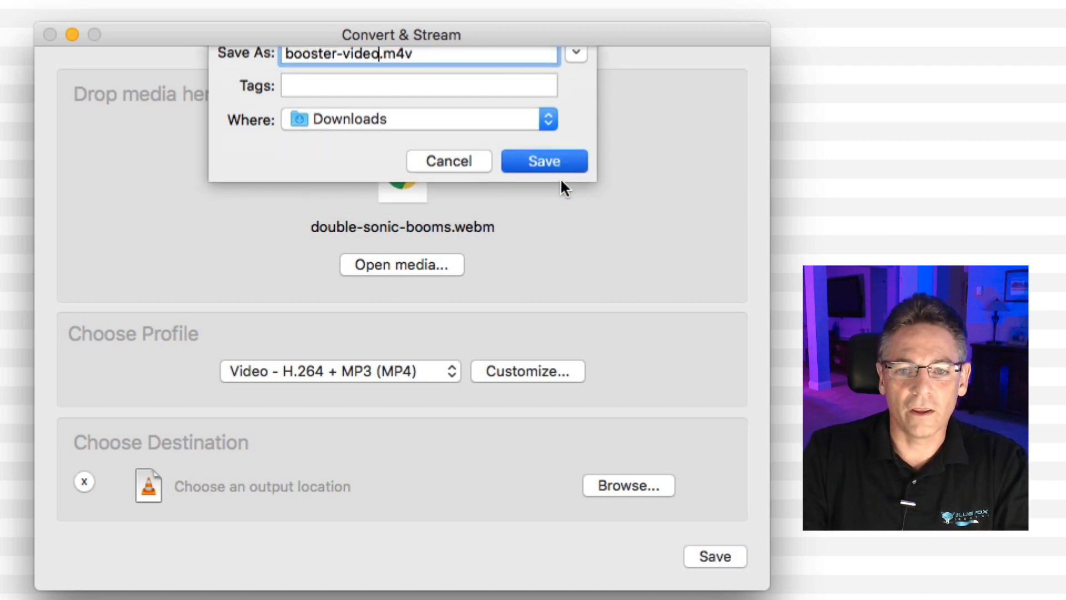
{"action": "left_click", "coordinate": [543, 161]}
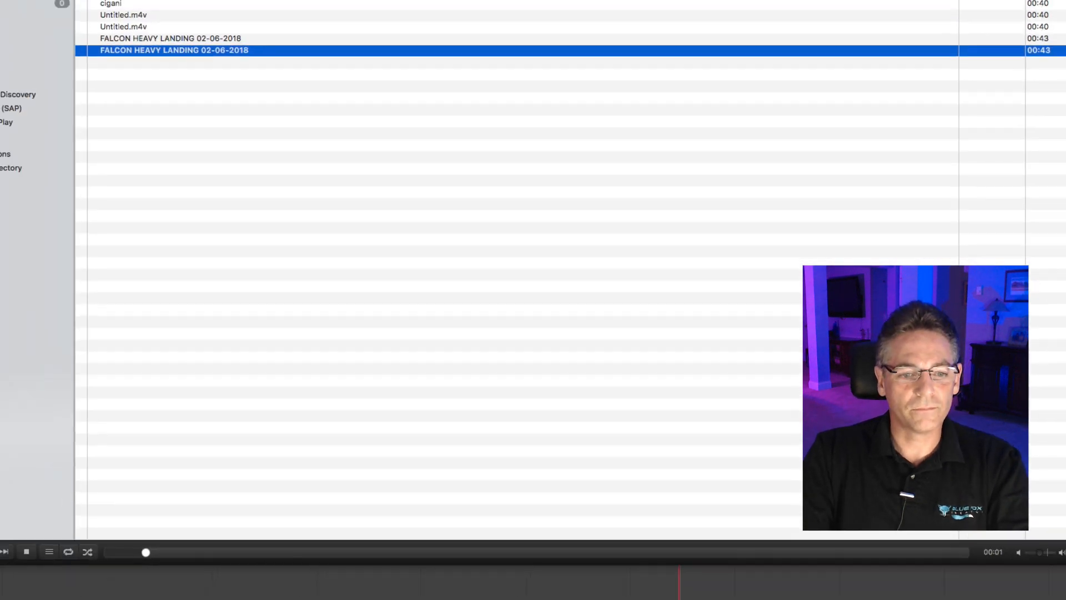